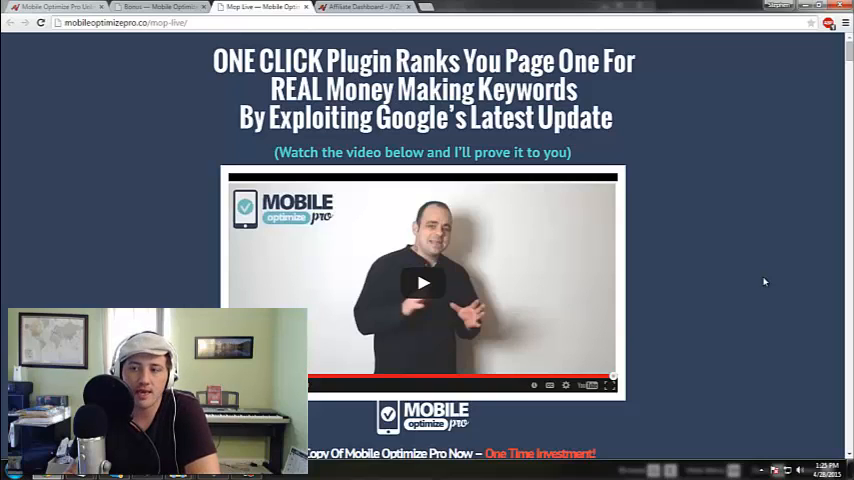
pyautogui.moveTo(662, 204)
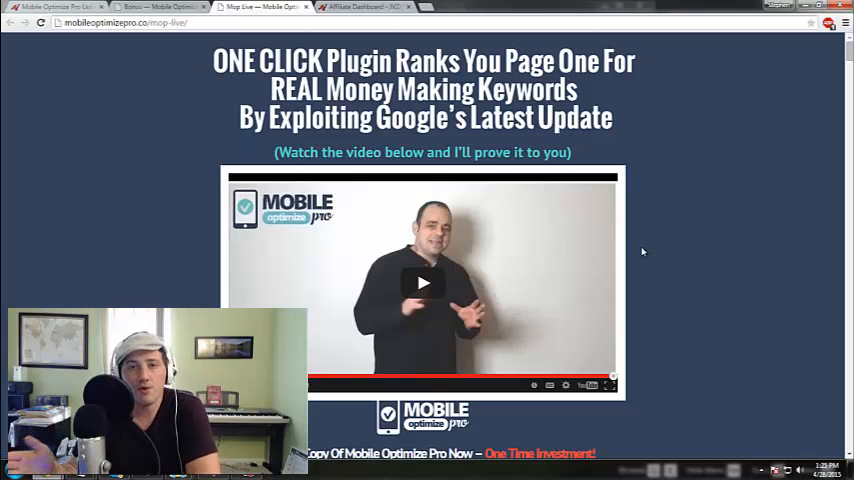
pyautogui.moveTo(692, 132)
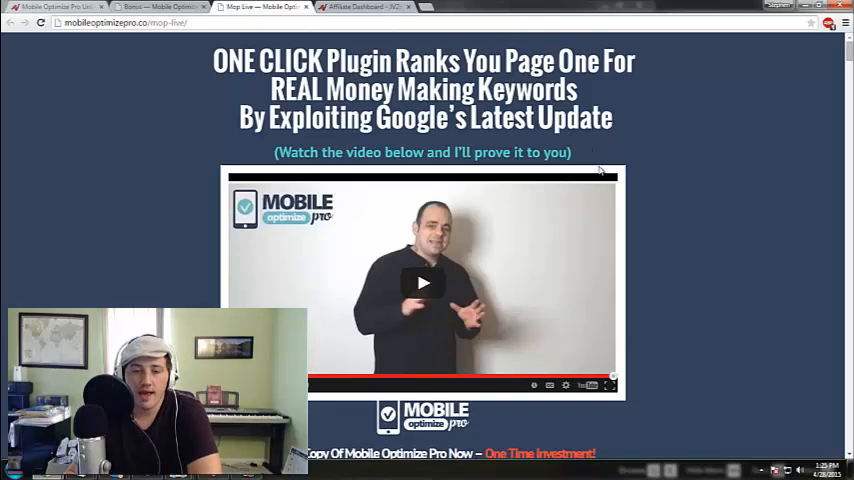
pyautogui.moveTo(660, 128)
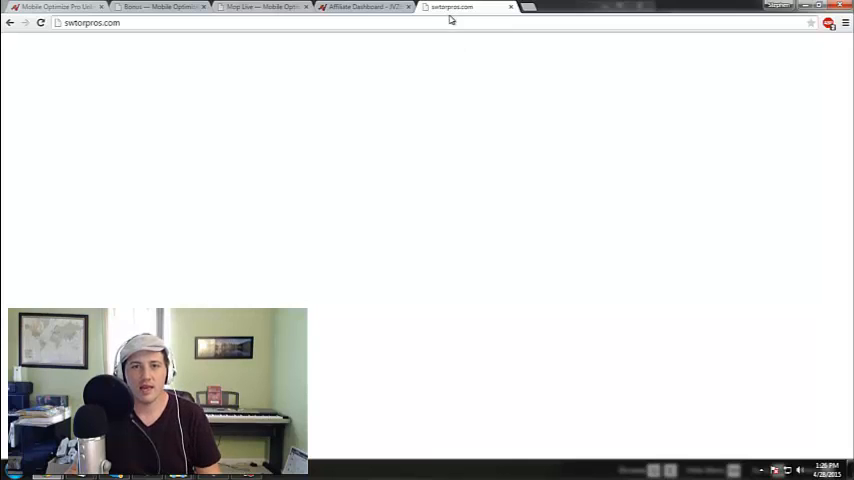
# - Return to the Mobile Optimize Pro sales page with its headline and video
pyautogui.click(90, 22)
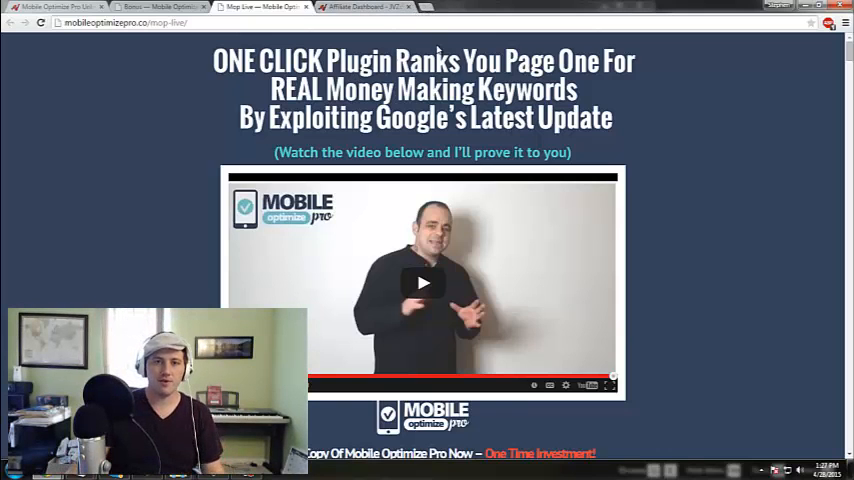
# - Load soulweb.org in a new browser tab
pyautogui.click(454, 8)
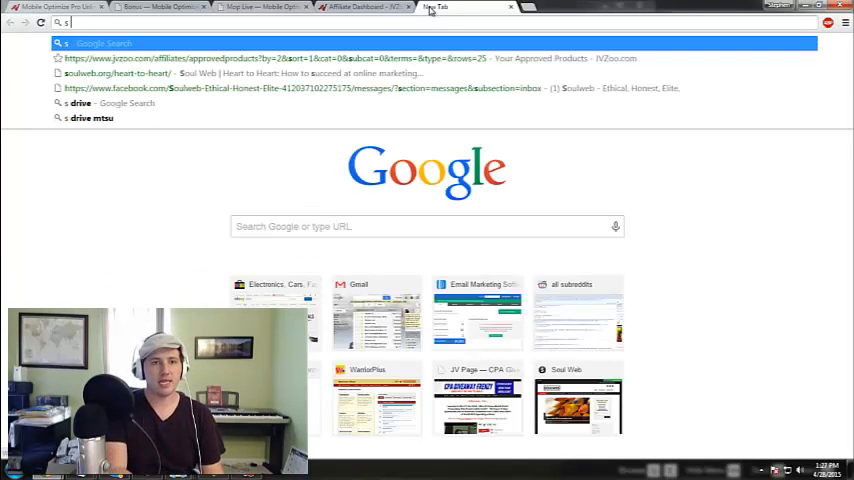
pyautogui.write('soulweb.org')
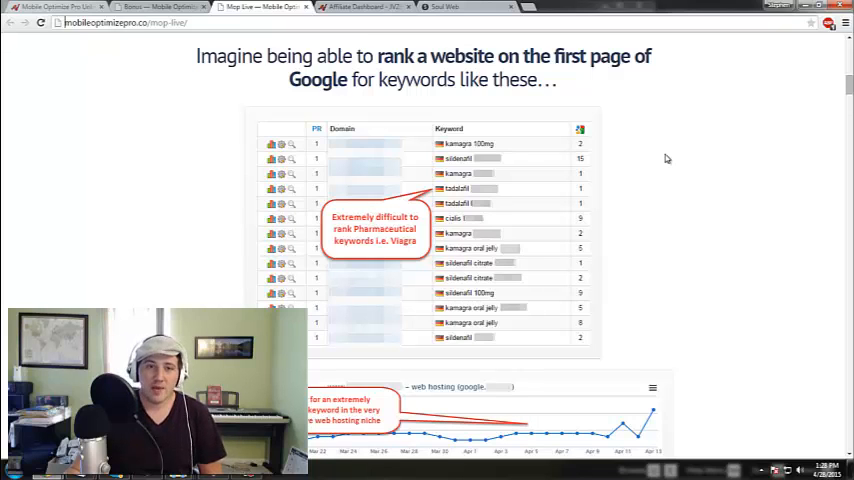
pyautogui.scroll(-3)
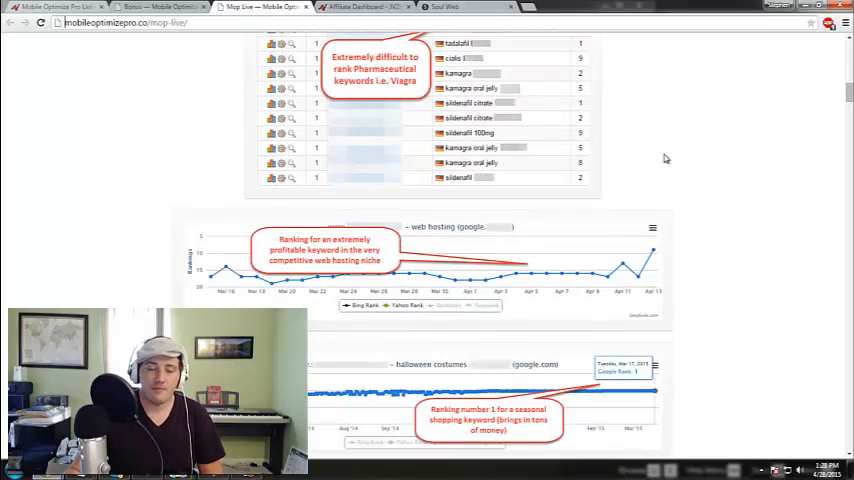
pyautogui.scroll(-3)
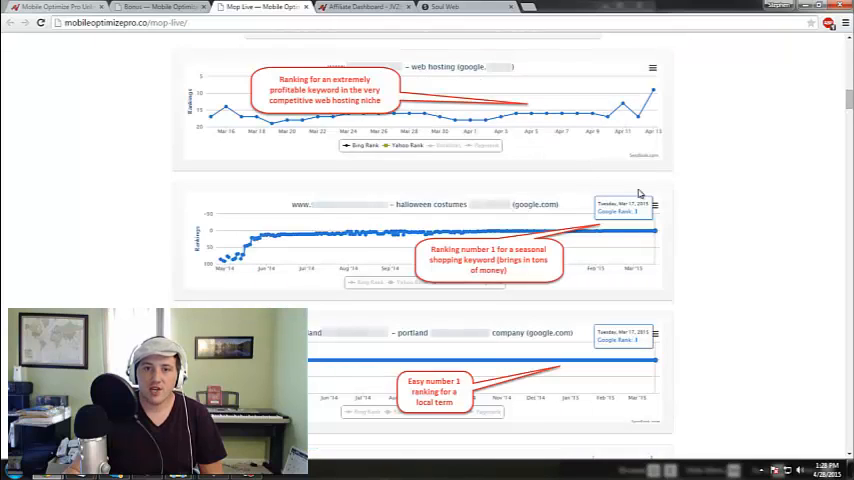
pyautogui.scroll(-3)
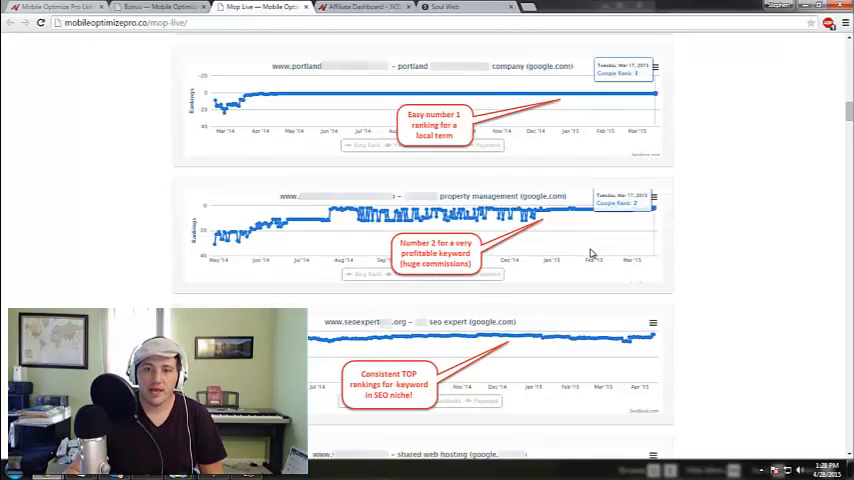
pyautogui.scroll(3)
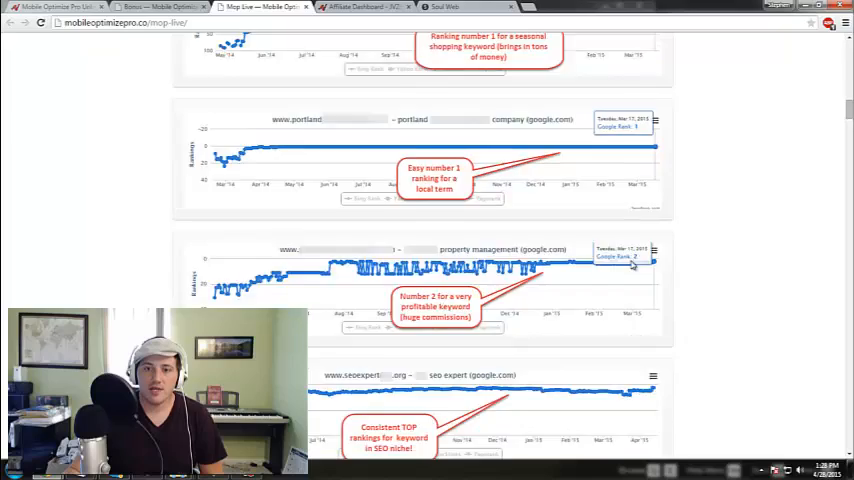
pyautogui.scroll(-3)
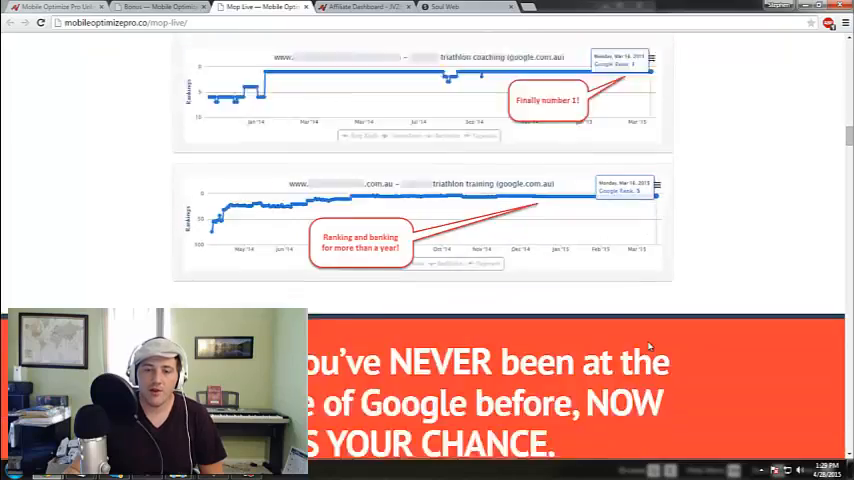
pyautogui.scroll(-3)
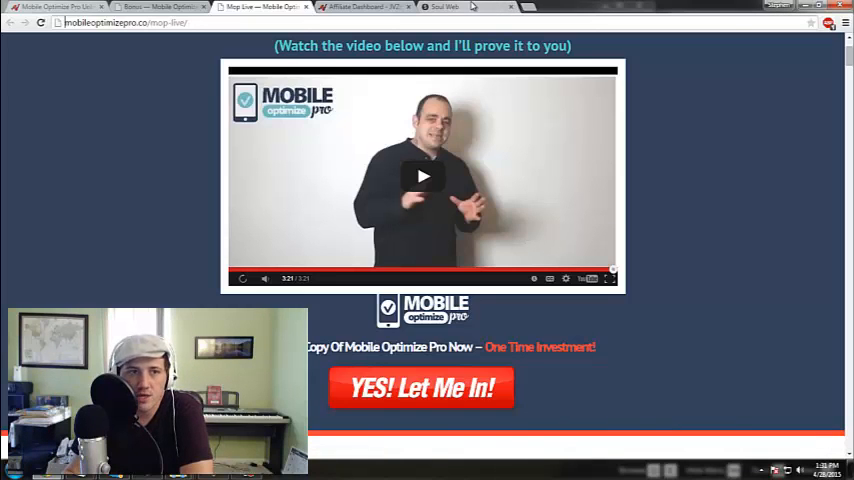
# - Reach the Install Themes page from Appearance > Themes in the WordPress dashboard
pyautogui.click(444, 8)
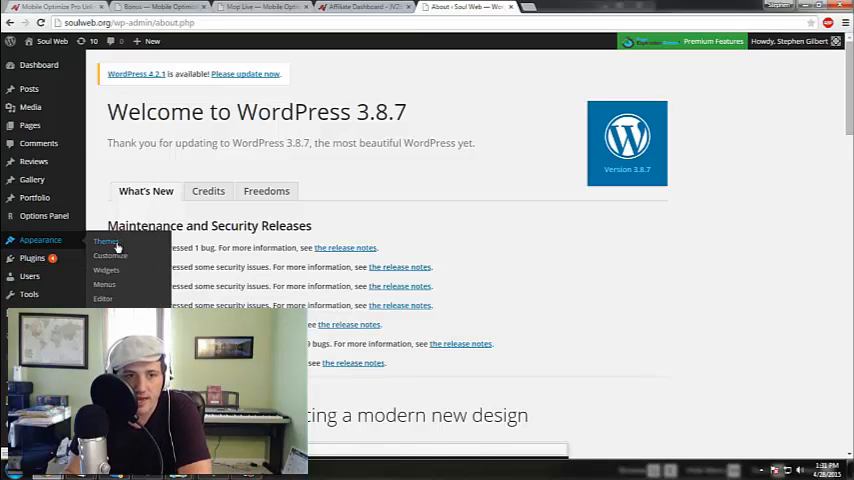
pyautogui.click(104, 240)
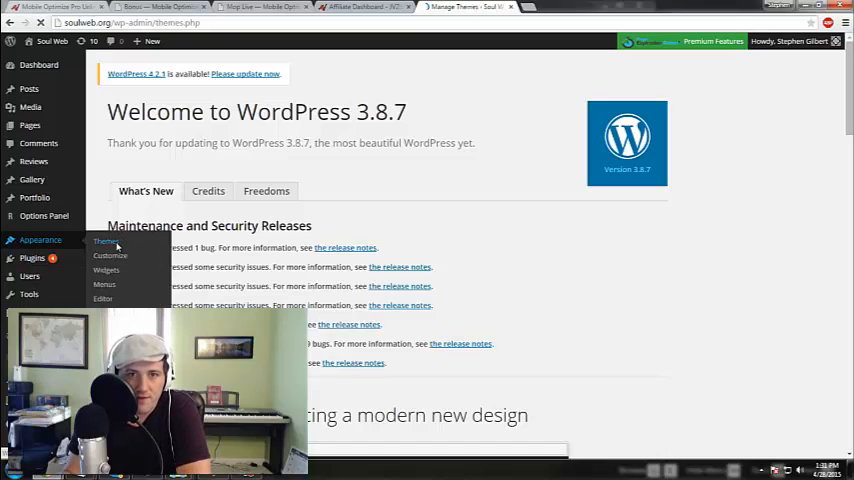
pyautogui.click(104, 240)
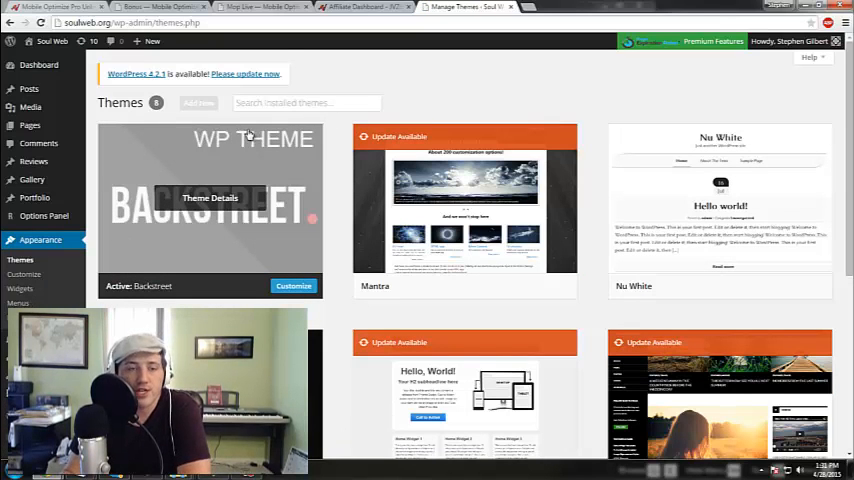
pyautogui.moveTo(464, 104)
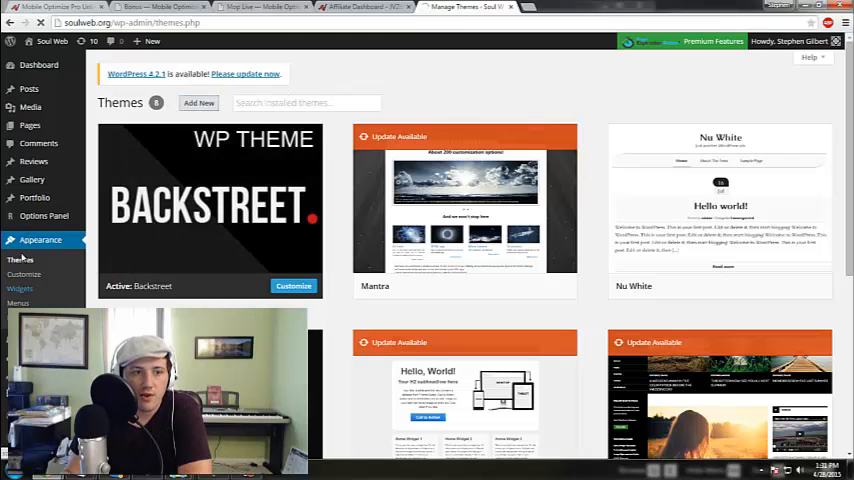
pyautogui.click(198, 102)
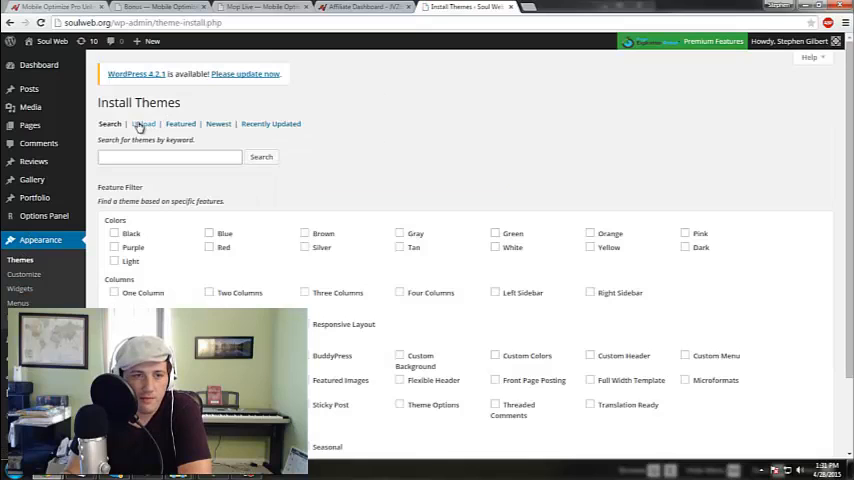
# - Zip the MOP-Theme folder, attach MOP-Theme.zip for theme upload and install it
pyautogui.click(144, 122)
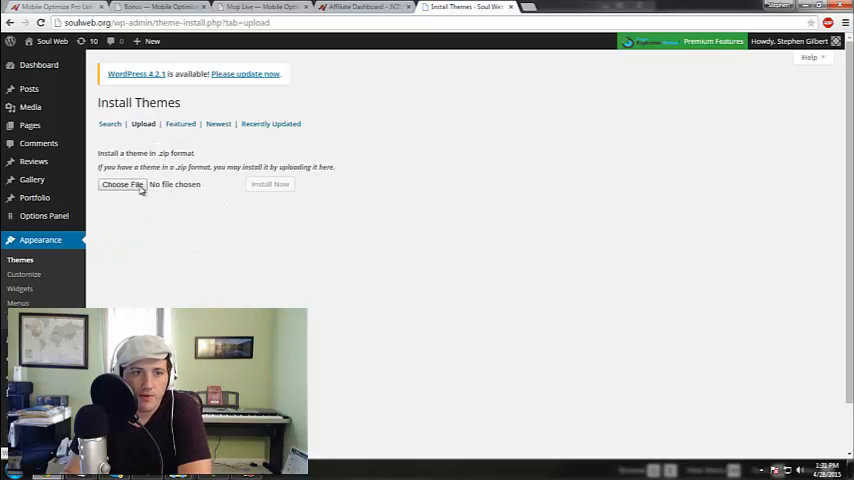
pyautogui.click(120, 184)
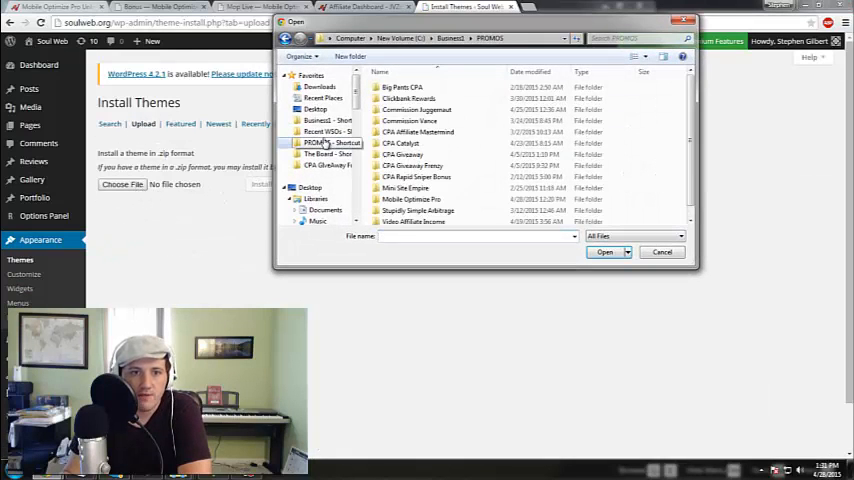
pyautogui.doubleClick(410, 198)
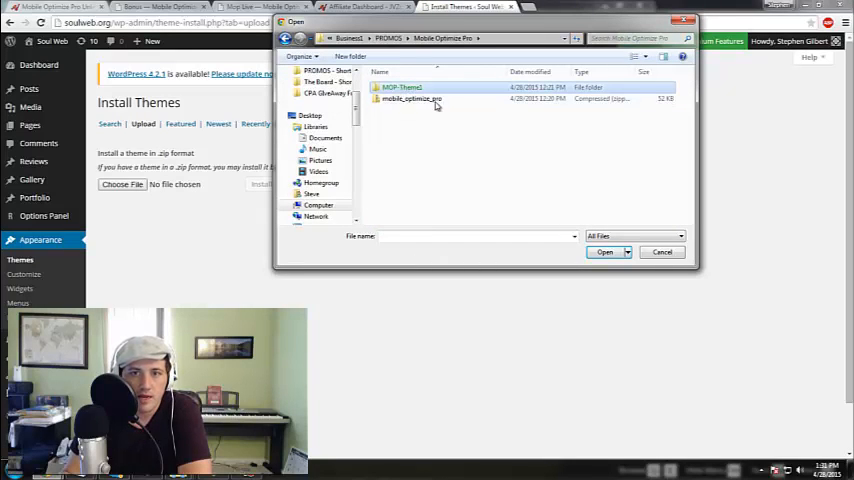
pyautogui.doubleClick(402, 88)
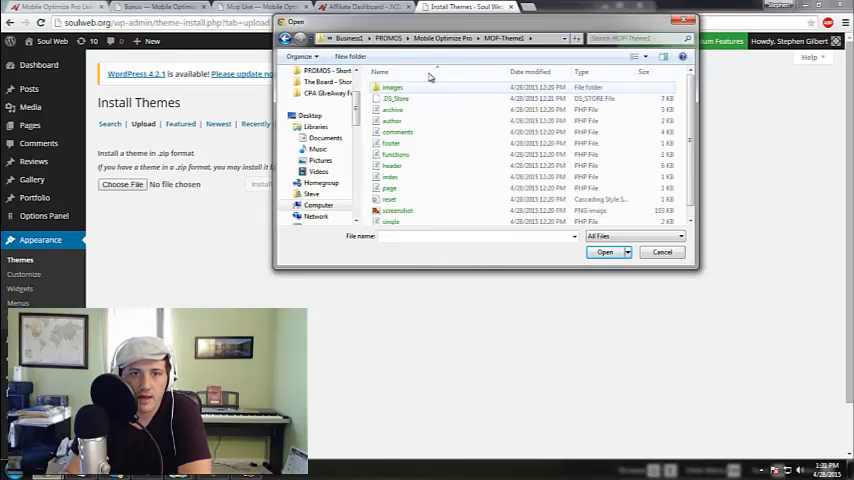
pyautogui.rightClick(400, 88)
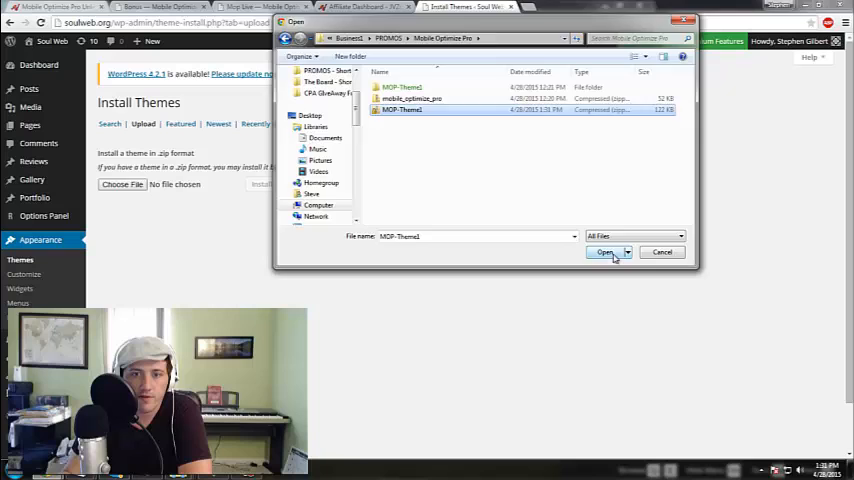
pyautogui.click(604, 252)
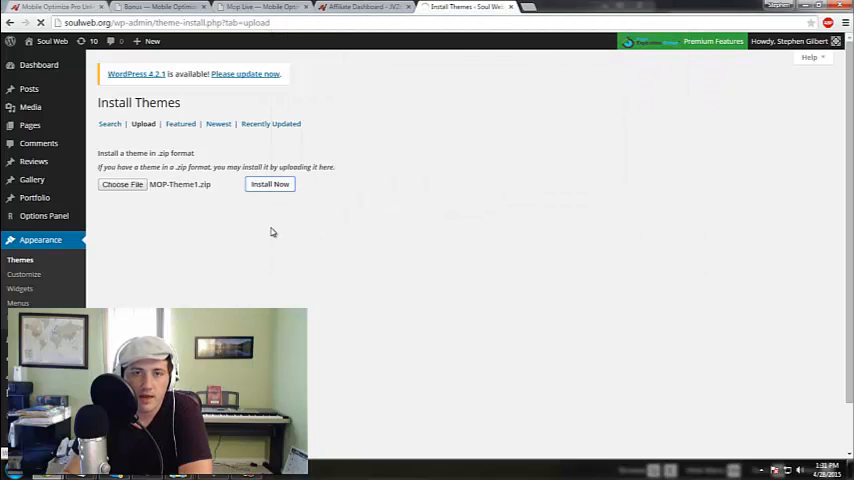
pyautogui.click(268, 184)
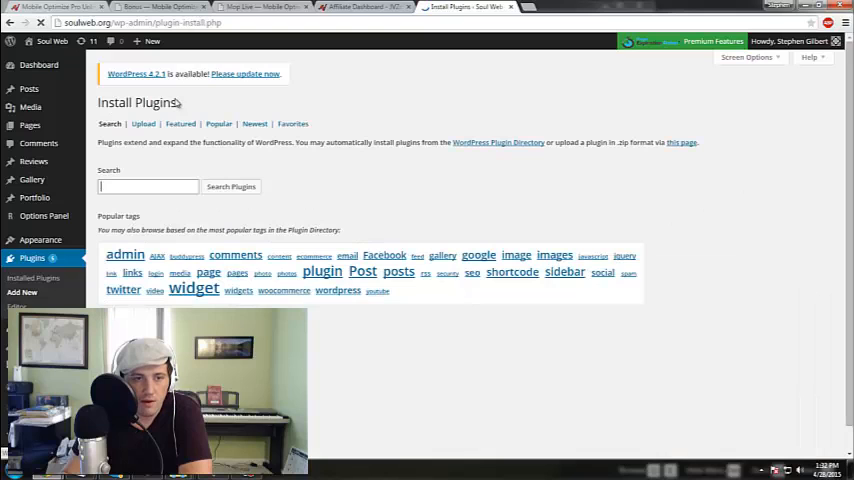
# - Upload and install mobile_optimize_pro.zip as a plugin, then activate it
pyautogui.click(144, 122)
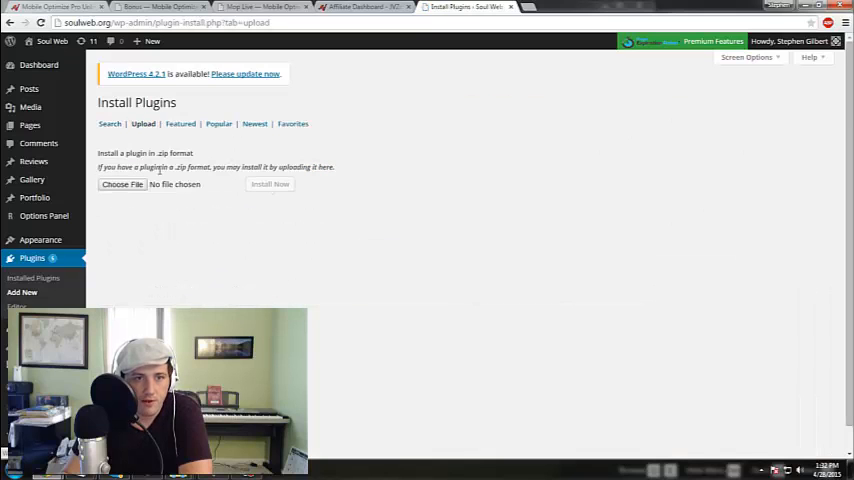
pyautogui.click(122, 184)
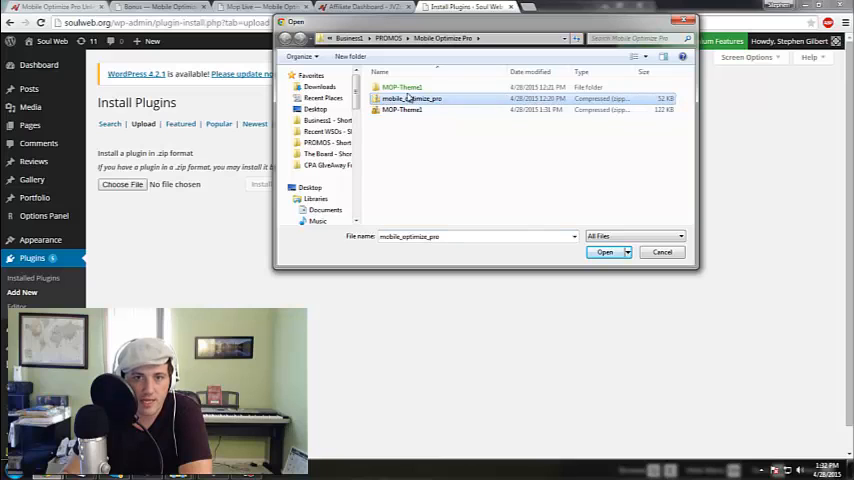
pyautogui.click(604, 252)
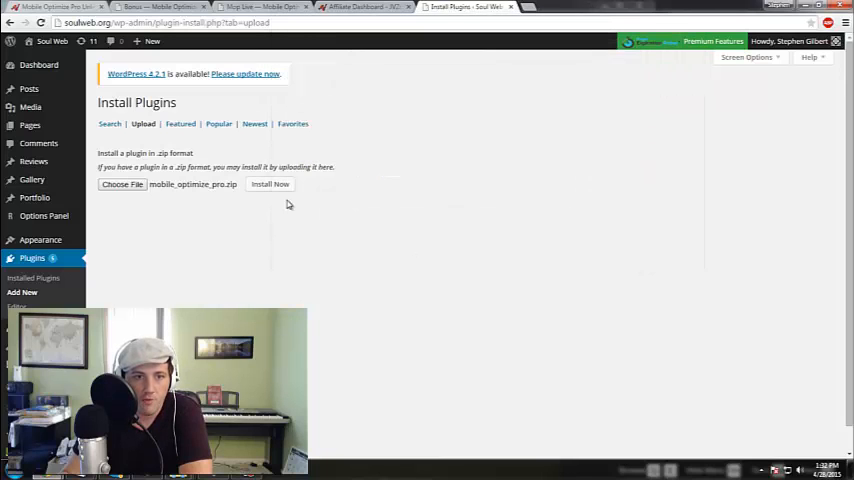
pyautogui.click(270, 184)
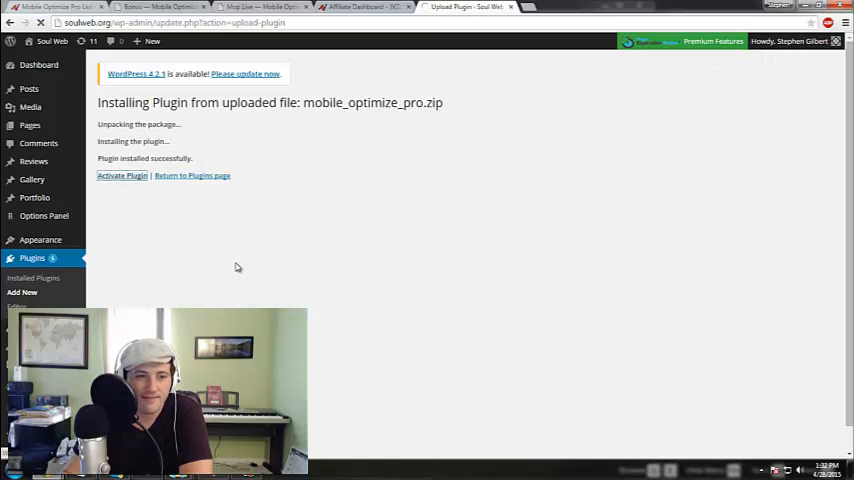
pyautogui.click(120, 176)
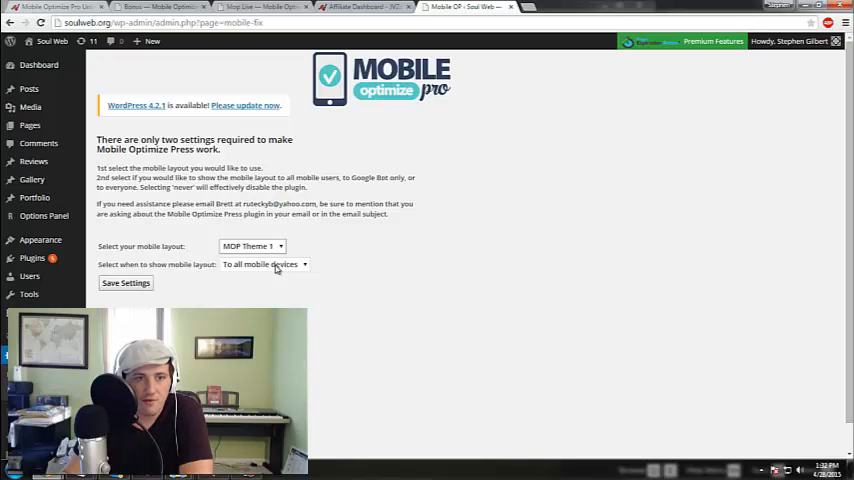
# - Set the mobile layout to show to all mobile devices in Mobile Optimize Pro settings
pyautogui.click(264, 264)
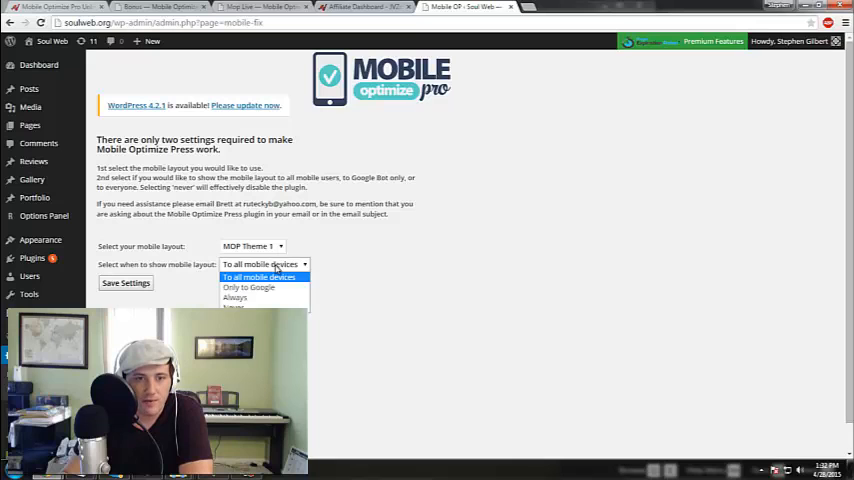
pyautogui.click(260, 276)
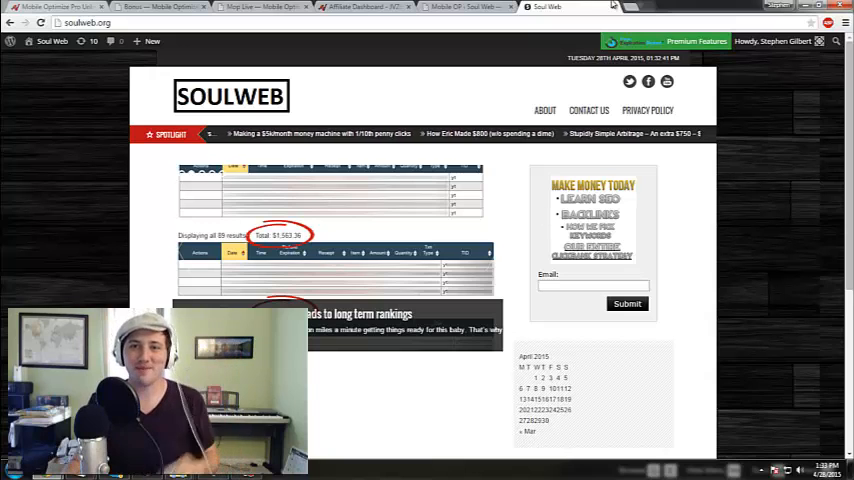
pyautogui.click(640, 8)
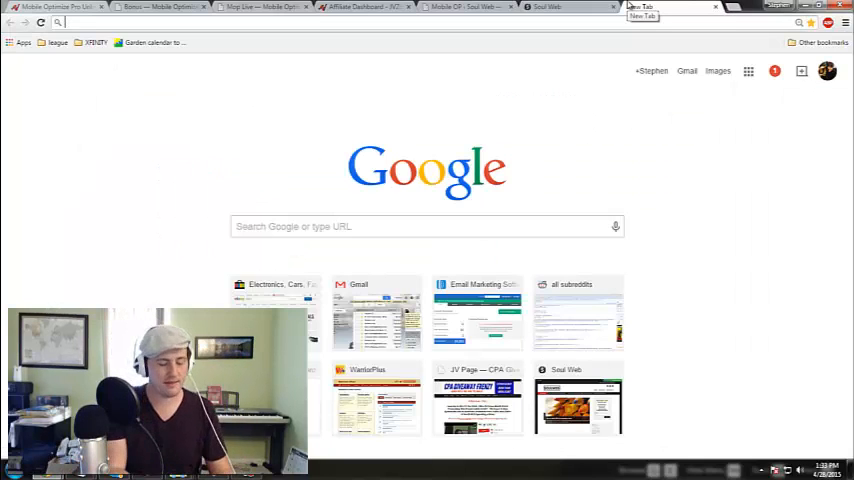
pyautogui.write('google.com/docs')
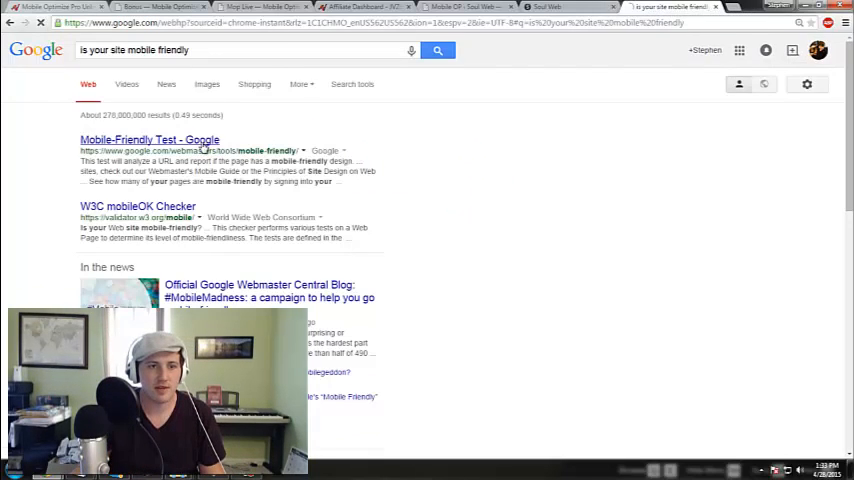
pyautogui.click(148, 140)
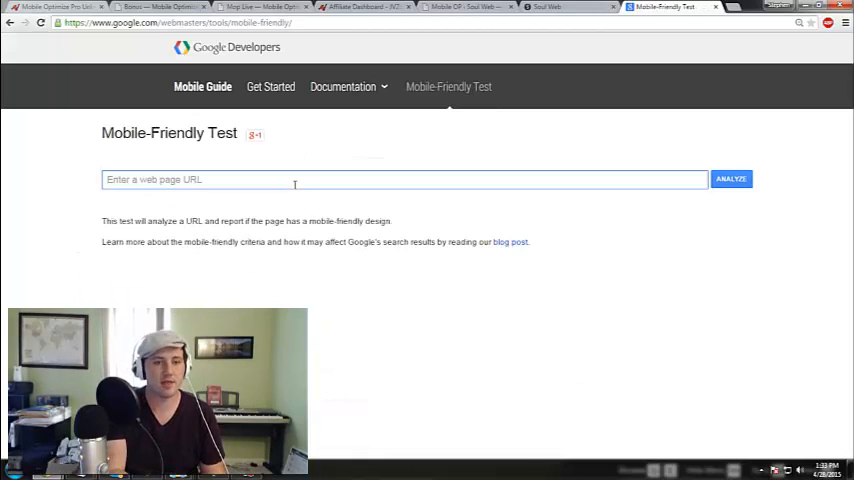
pyautogui.write('http://soulweb.org/')
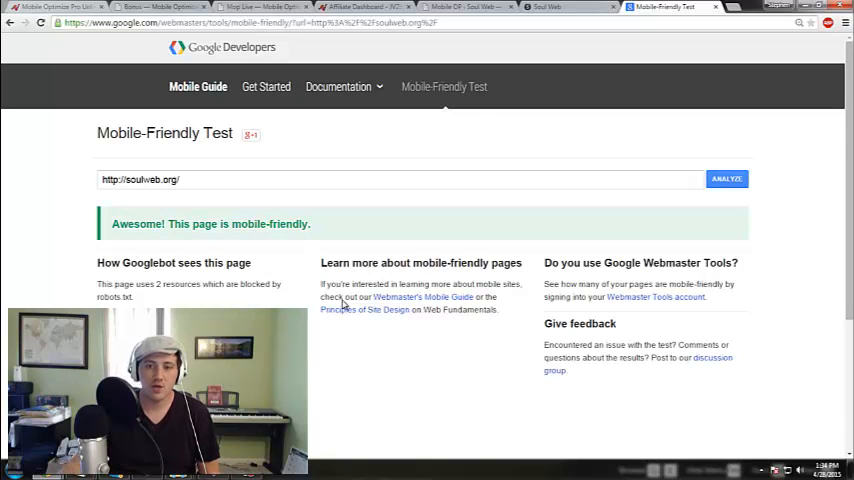
pyautogui.scroll(-3)
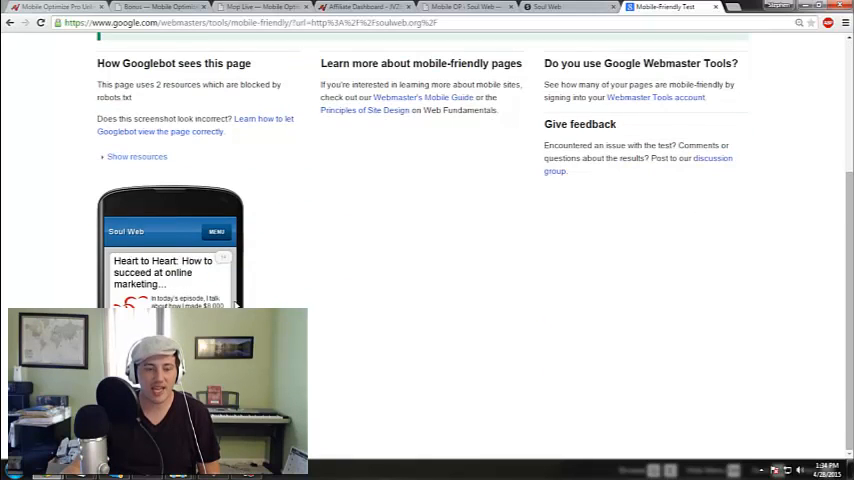
pyautogui.scroll(3)
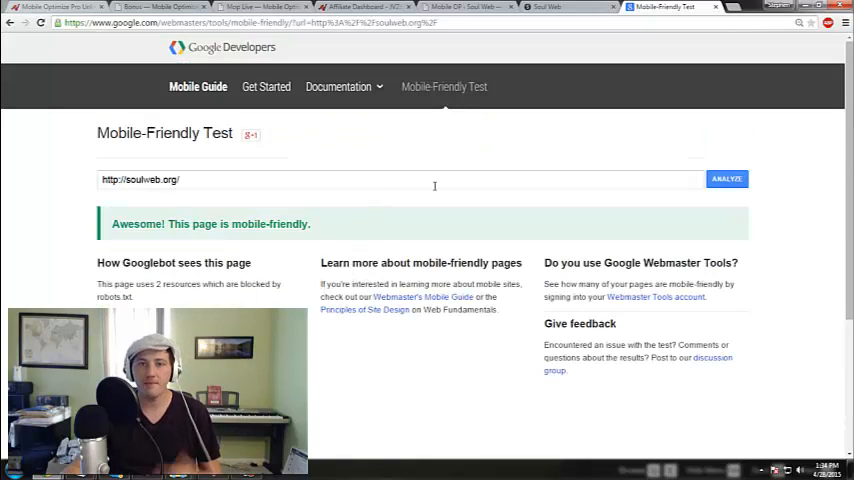
pyautogui.moveTo(544, 164)
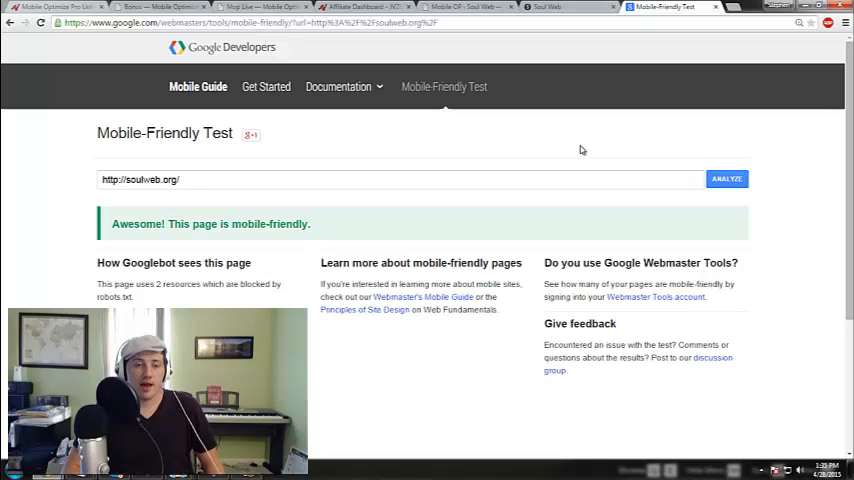
pyautogui.moveTo(572, 62)
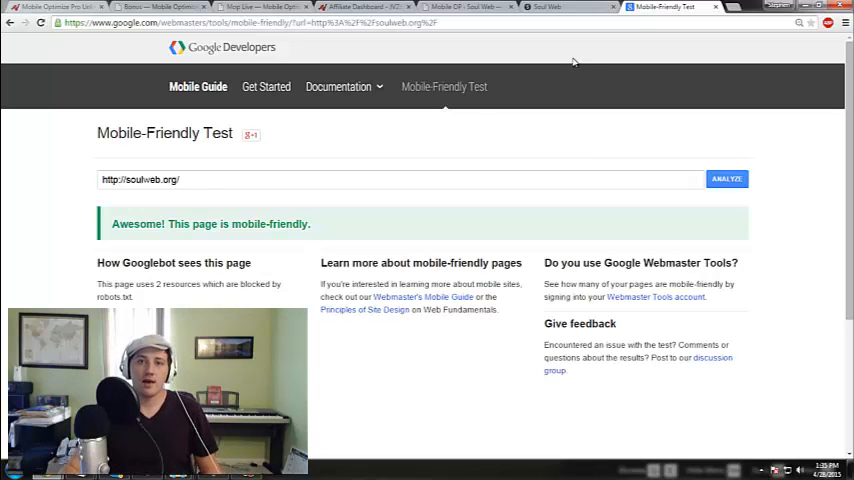
# - Scroll through the Mobile Optimize Pro bonus page offers, then return to the sales page
pyautogui.click(550, 8)
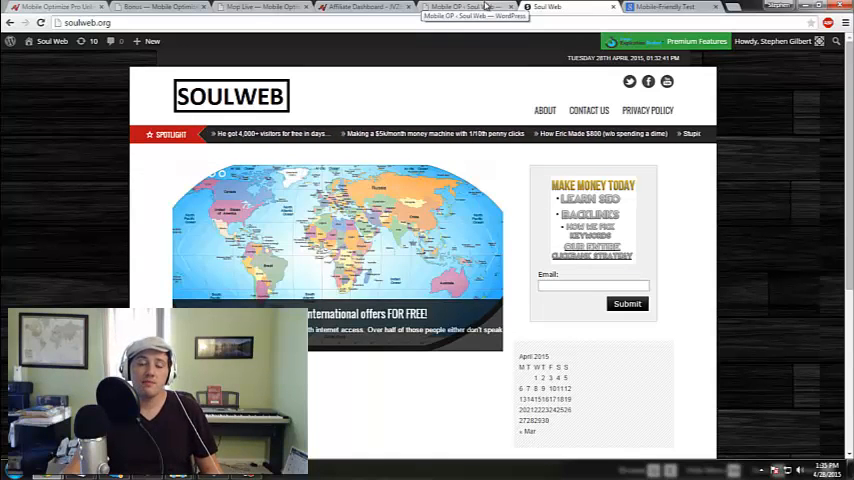
pyautogui.click(470, 8)
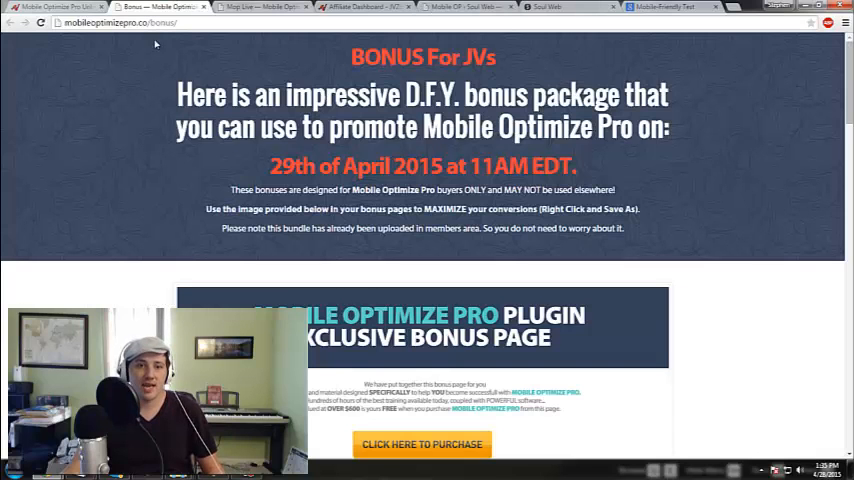
pyautogui.scroll(-3)
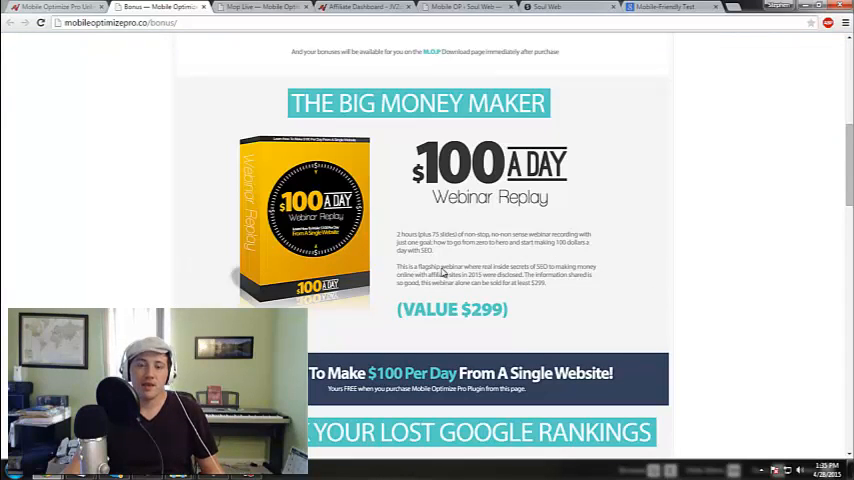
pyautogui.moveTo(420, 196)
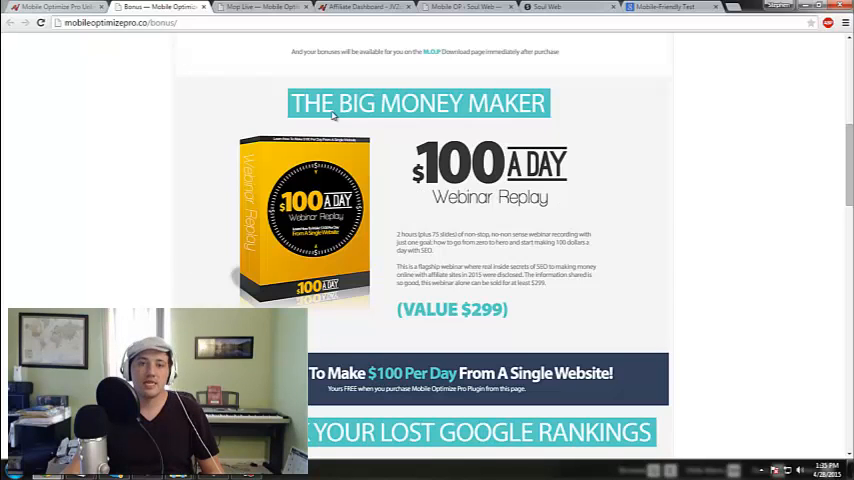
pyautogui.moveTo(516, 312)
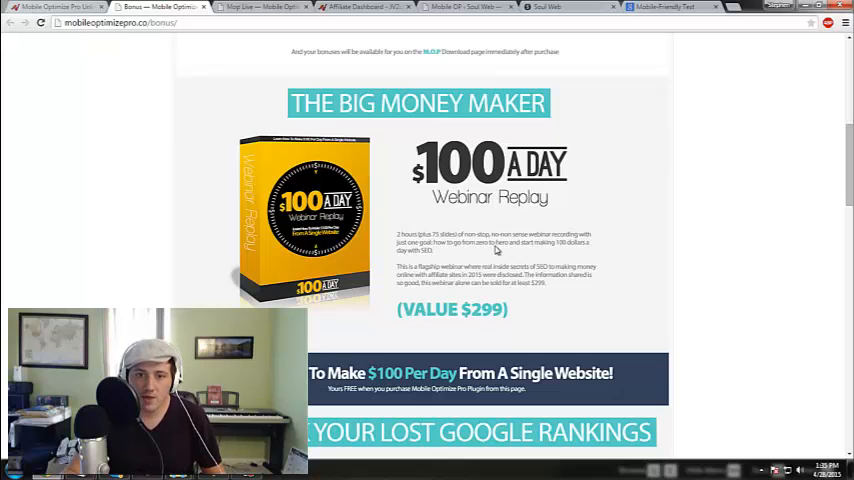
pyautogui.moveTo(598, 246)
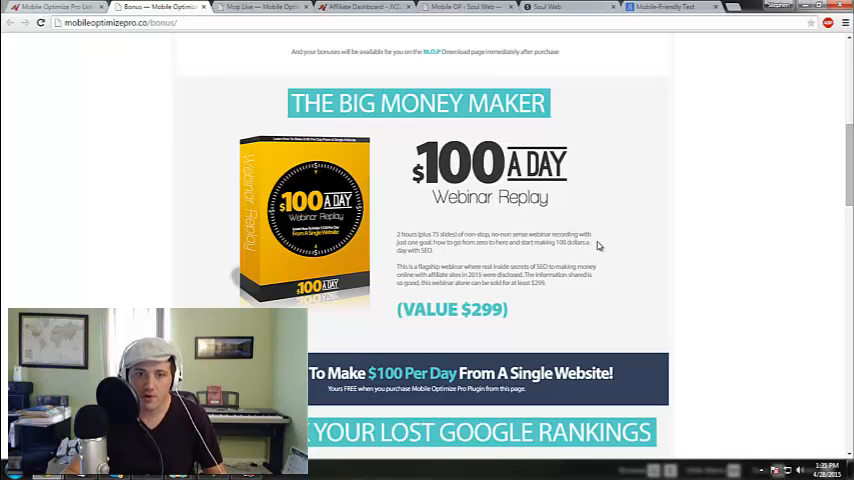
pyautogui.moveTo(520, 250)
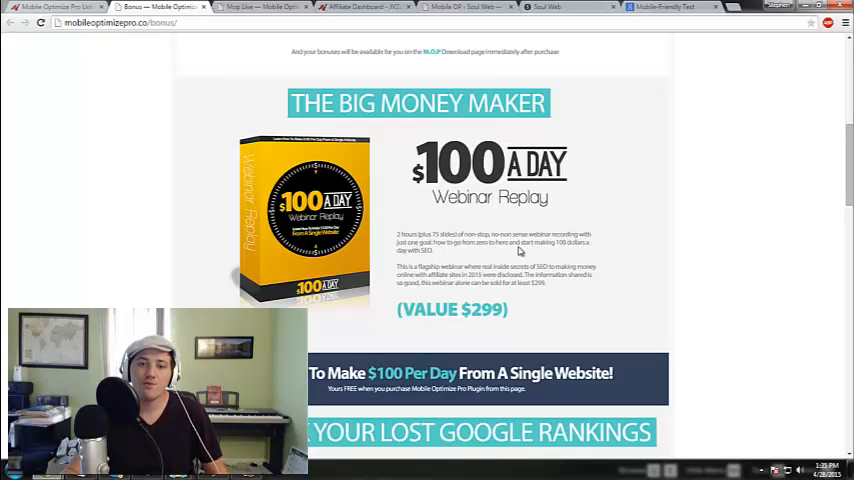
pyautogui.moveTo(568, 252)
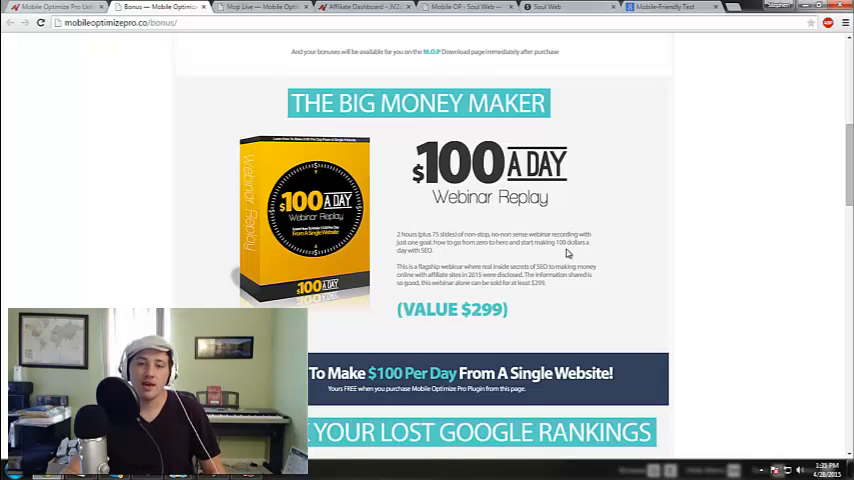
pyautogui.scroll(-3)
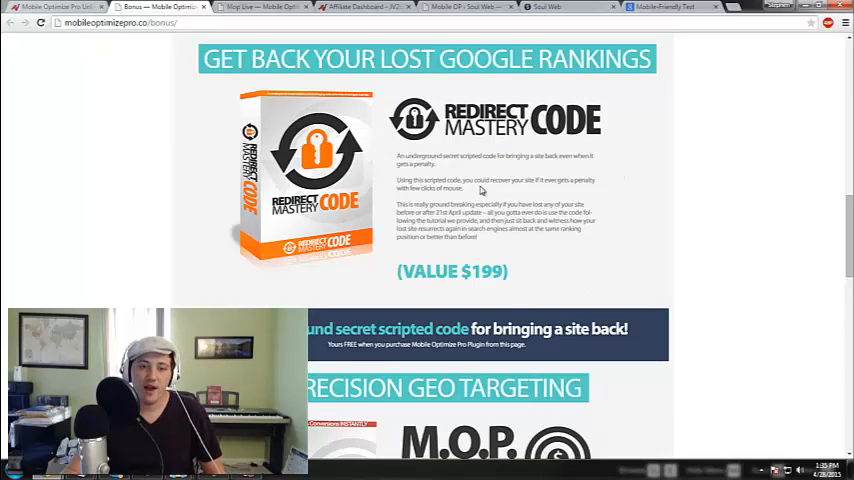
pyautogui.moveTo(496, 244)
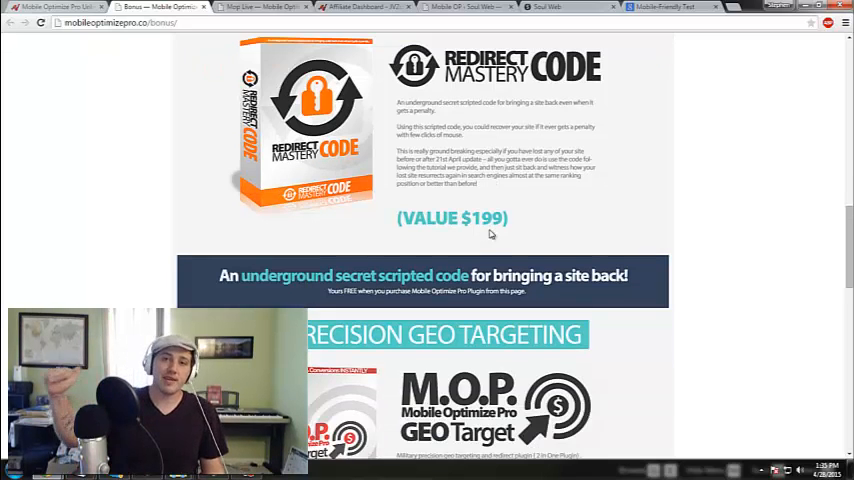
pyautogui.scroll(-3)
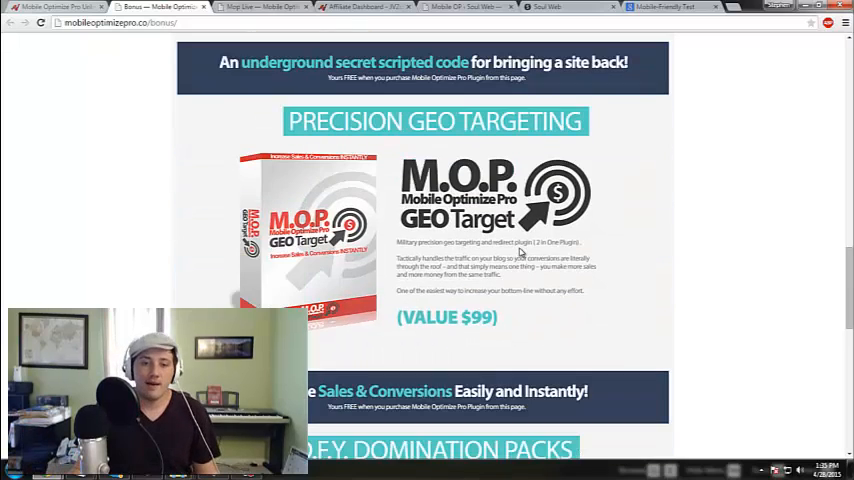
pyautogui.moveTo(280, 88)
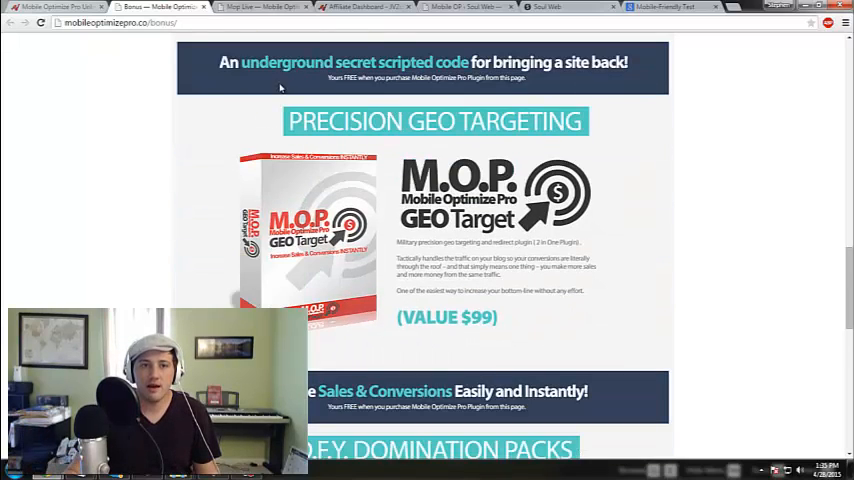
pyautogui.scroll(-3)
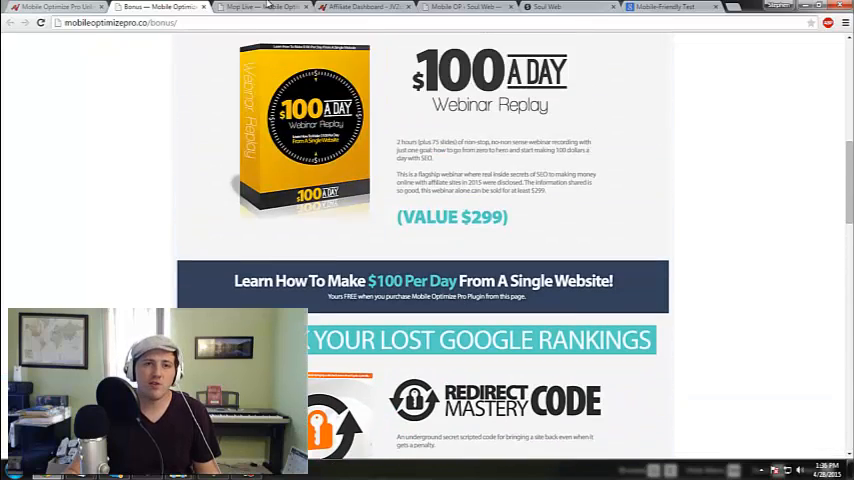
pyautogui.click(260, 8)
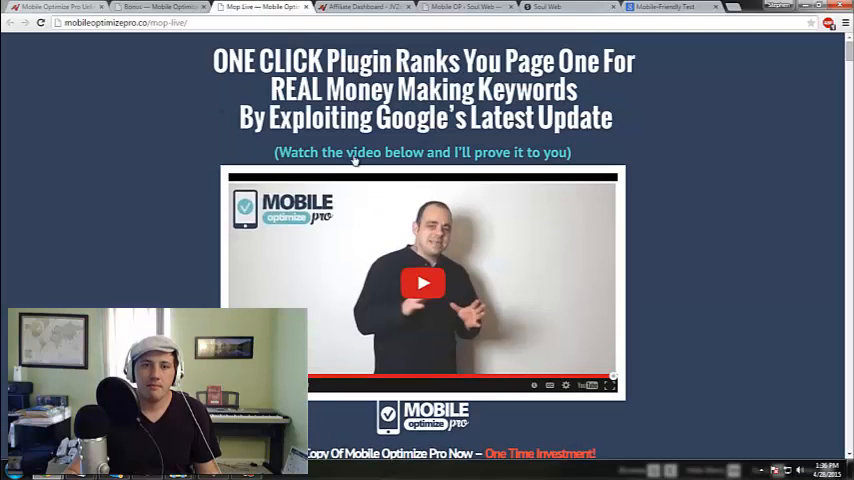